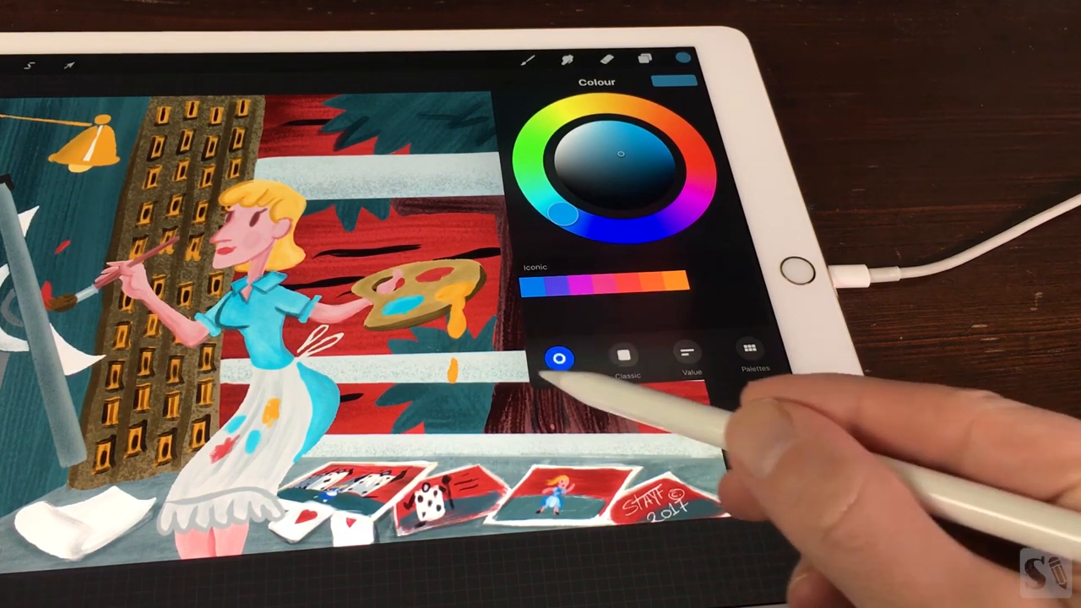
Switch the Colour panel to the colour disc view to choose a purple
click(559, 358)
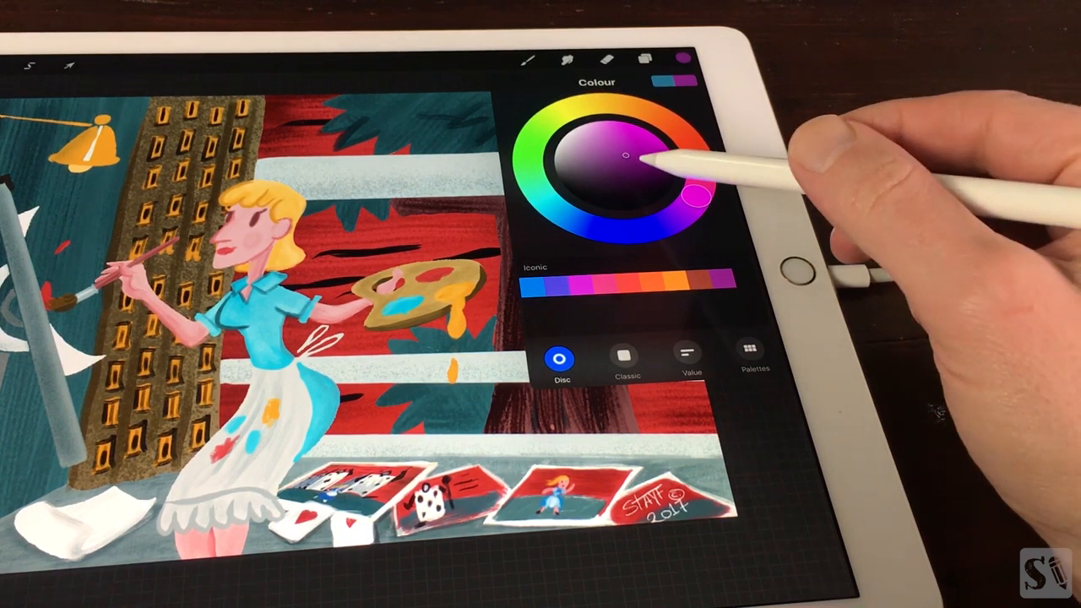
Enlarge the inner disc and refine the purple into a pale lavender
click(625, 152)
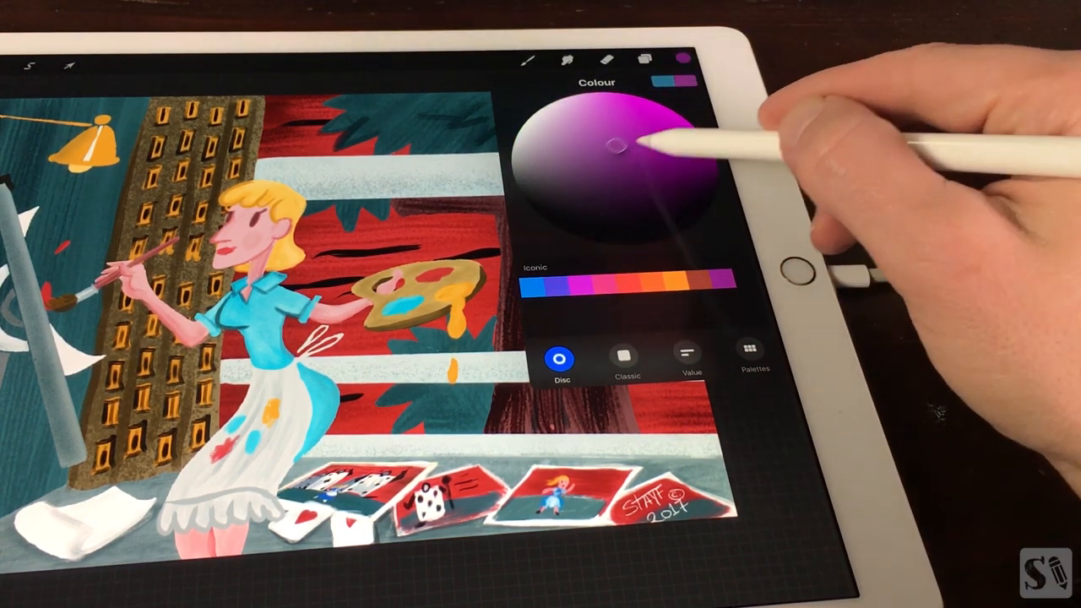
drag(613, 144, 660, 179)
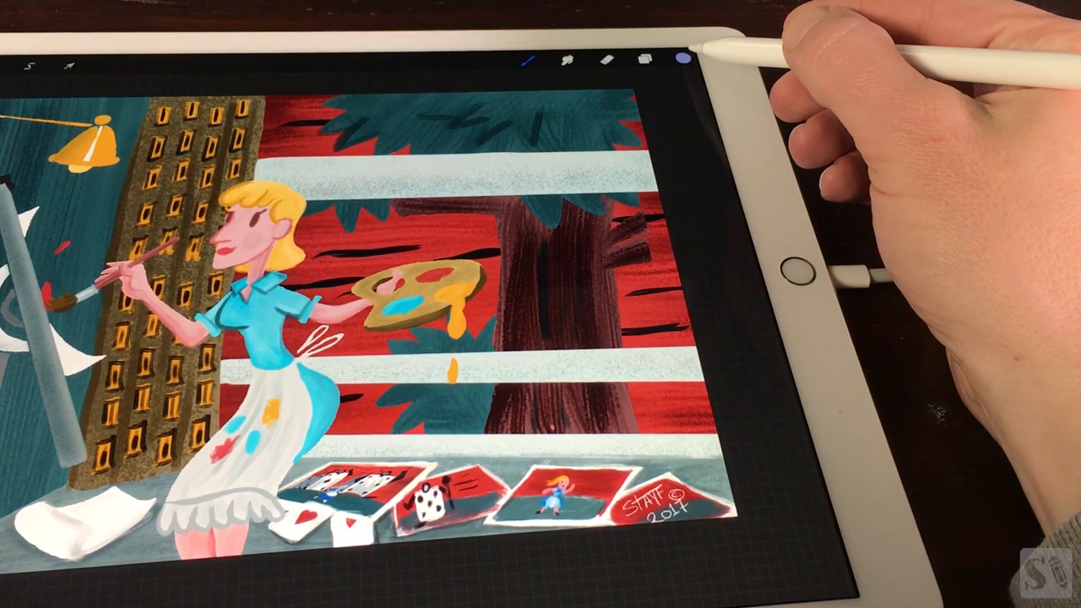
Reopen the colour panel and slide the Classic hue slider toward green
click(679, 57)
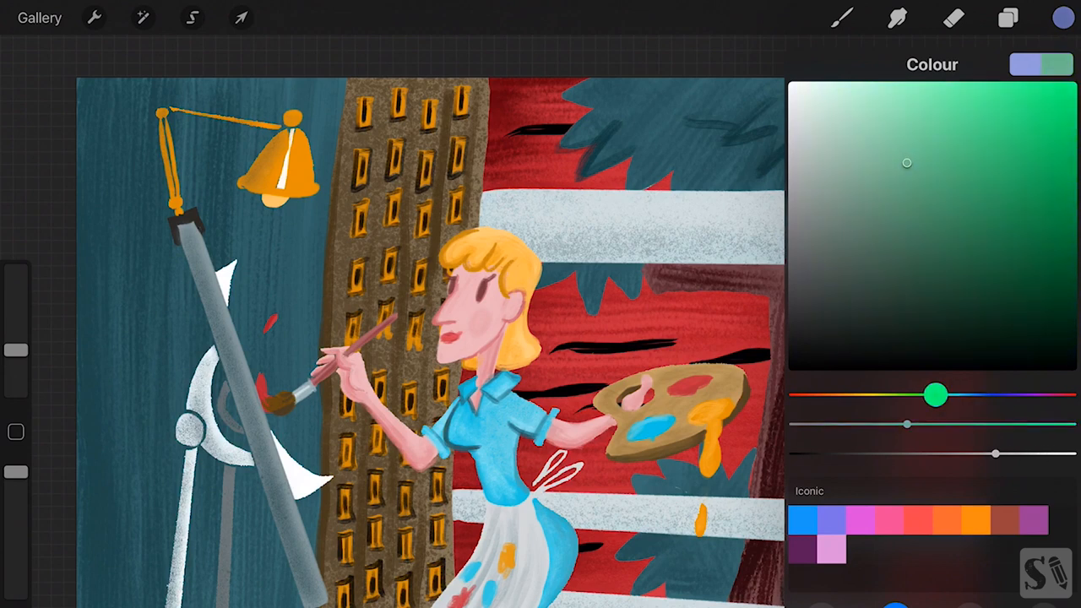
drag(937, 395, 992, 394)
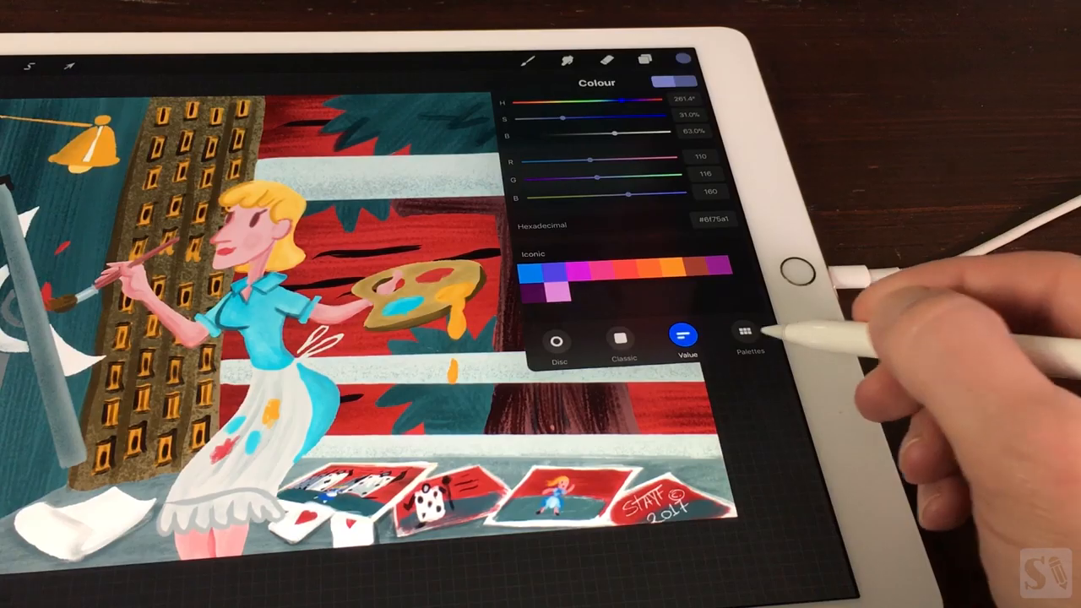
Create a new palette named 'Custom palette' and set it as the default
click(748, 329)
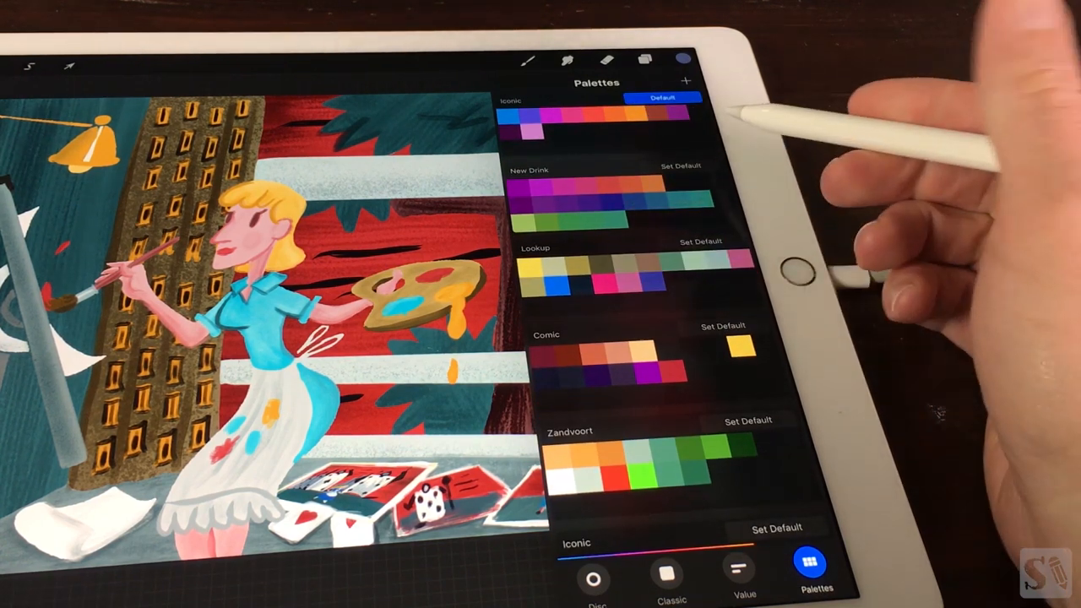
scroll(down, 3)
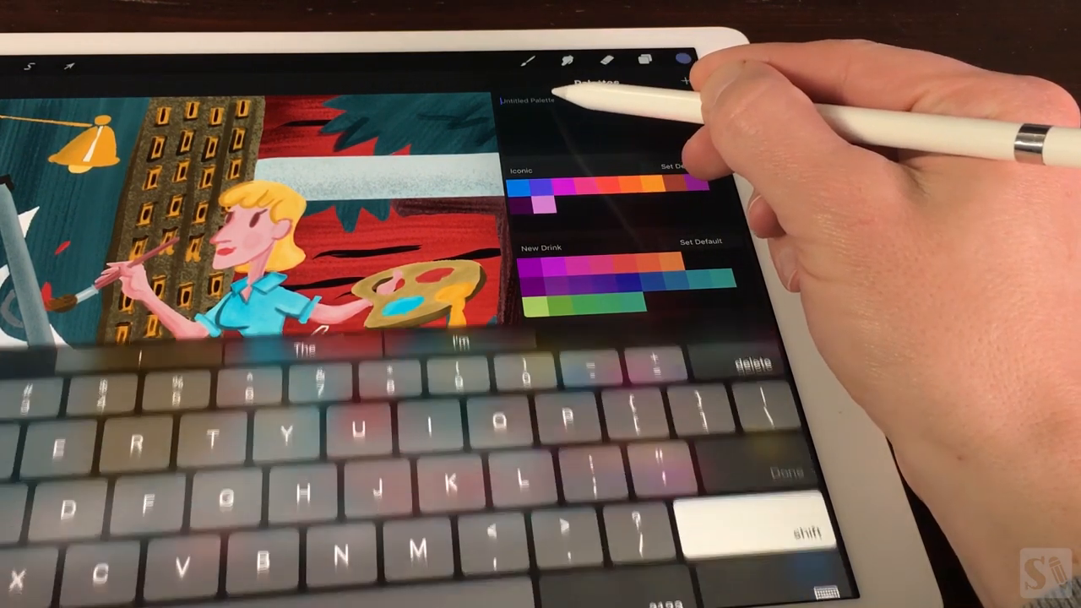
text(Cus)
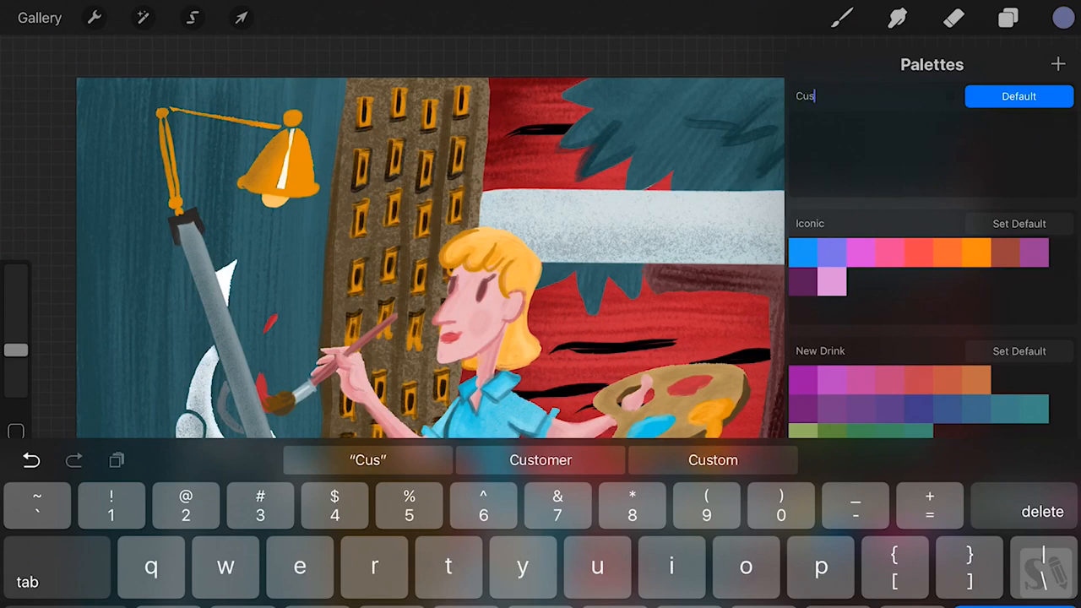
click(712, 459)
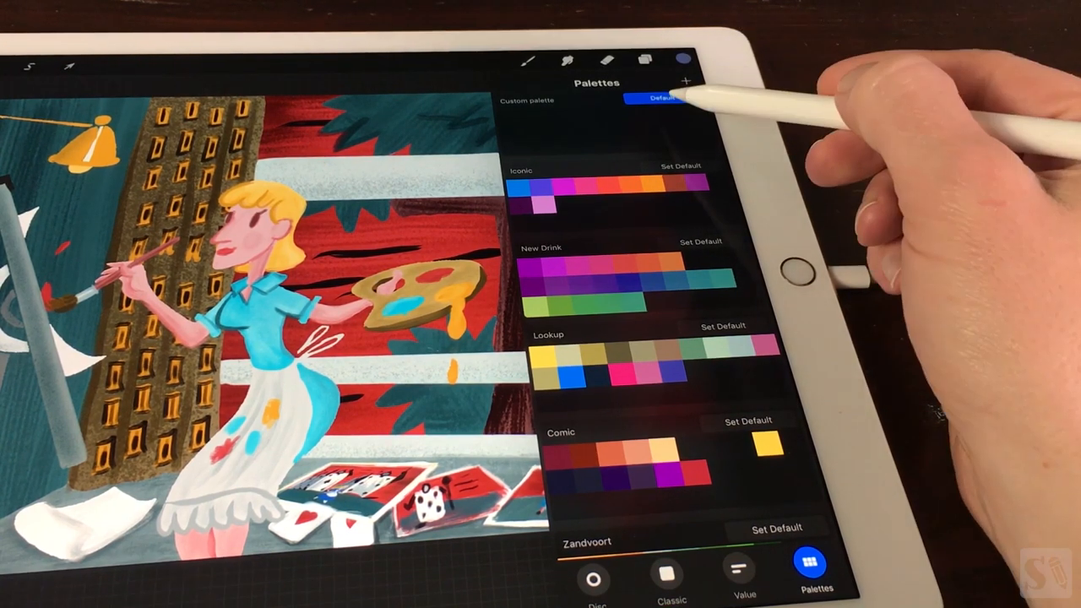
Save the current blue-violet and a red as swatches in Custom palette
click(667, 447)
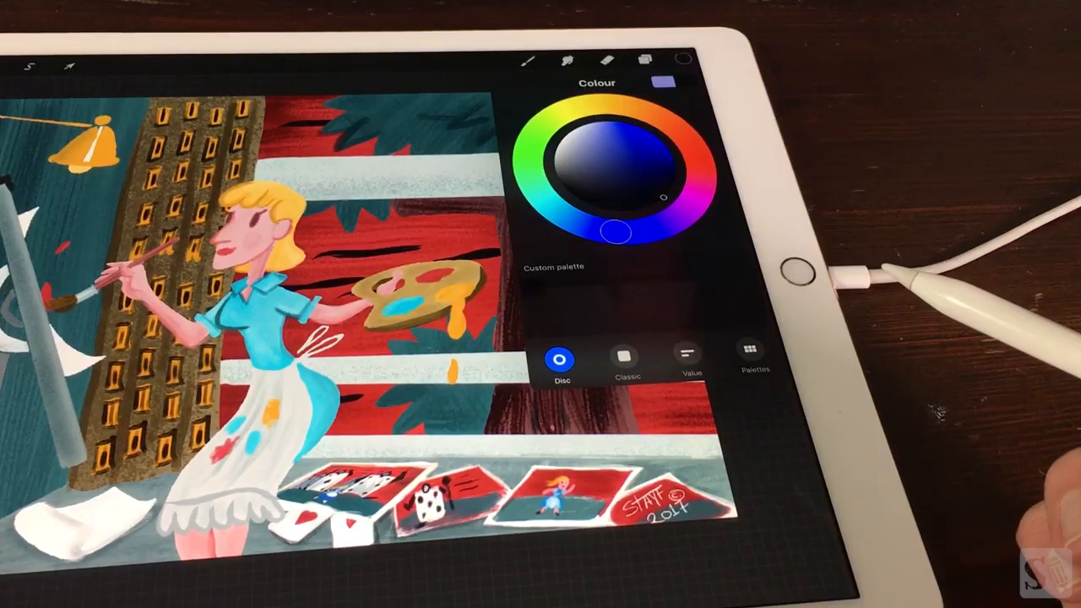
click(605, 163)
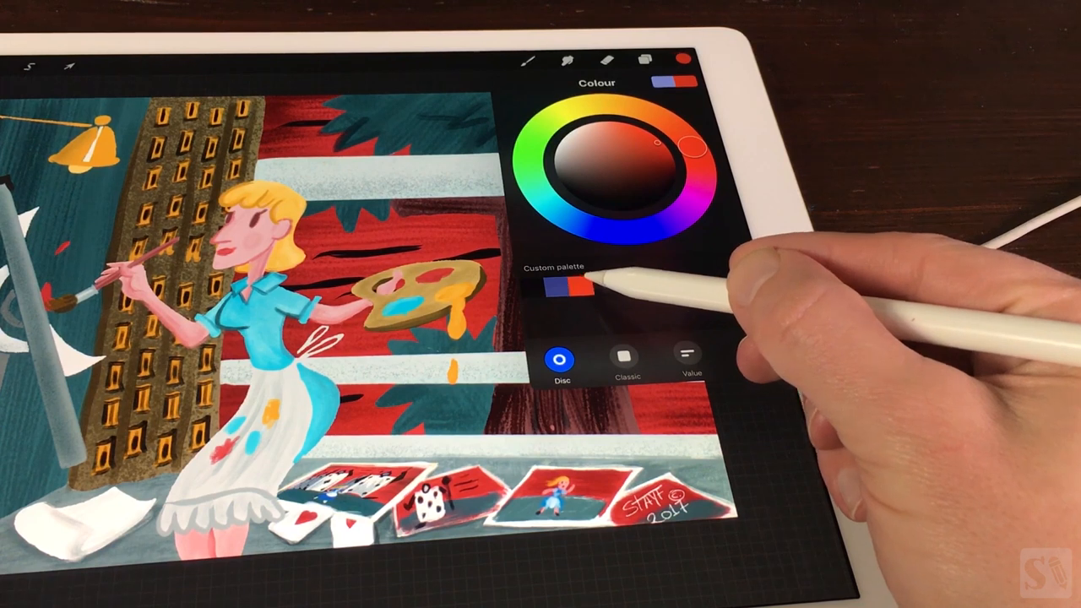
click(583, 291)
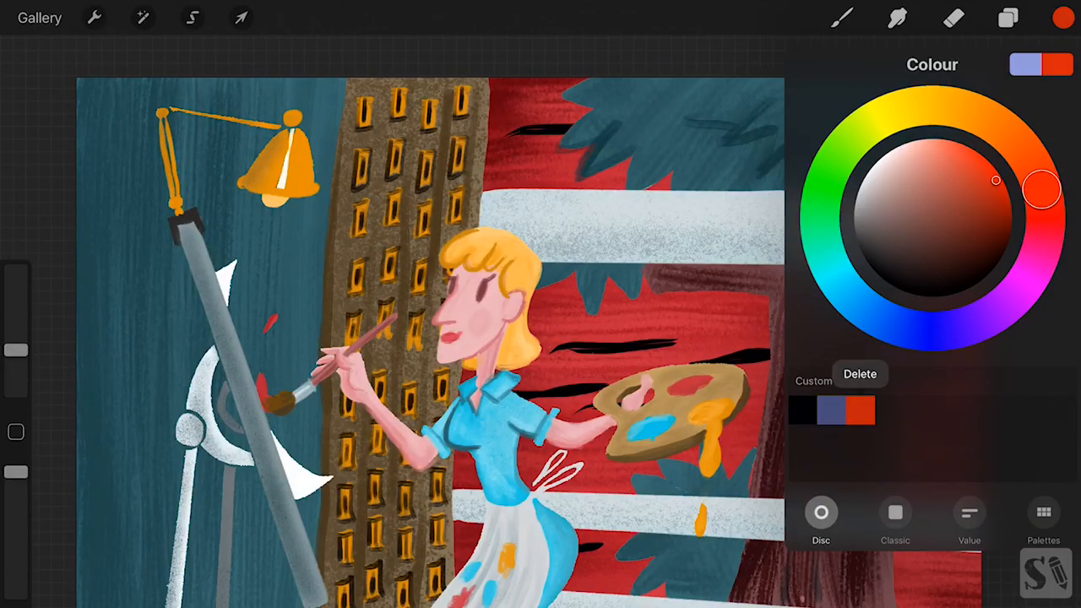
Delete the red swatch, save a dark red swatch, and pick a purple
click(860, 373)
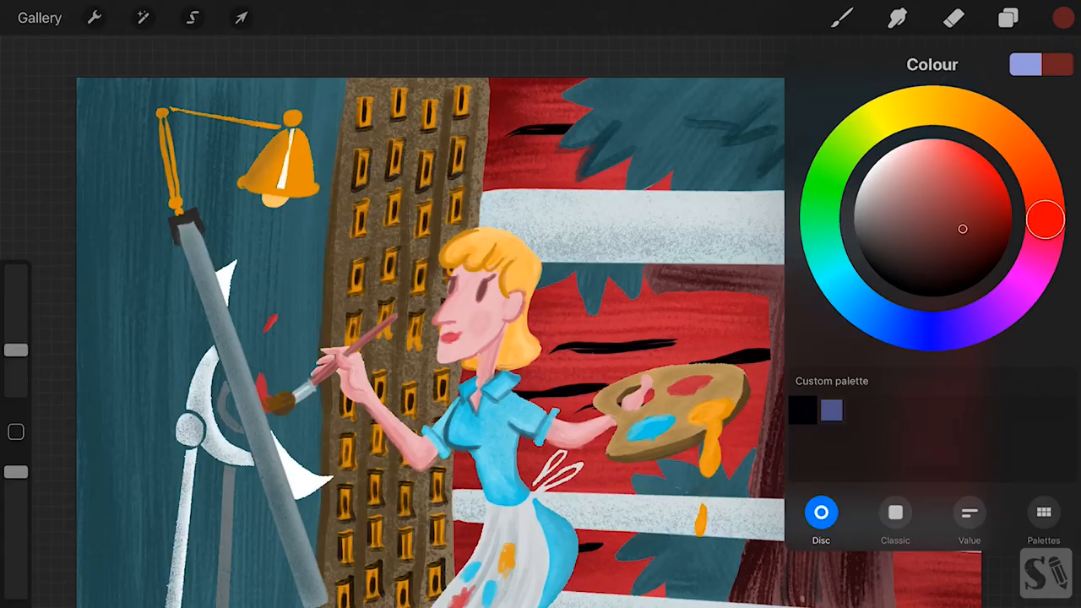
click(830, 410)
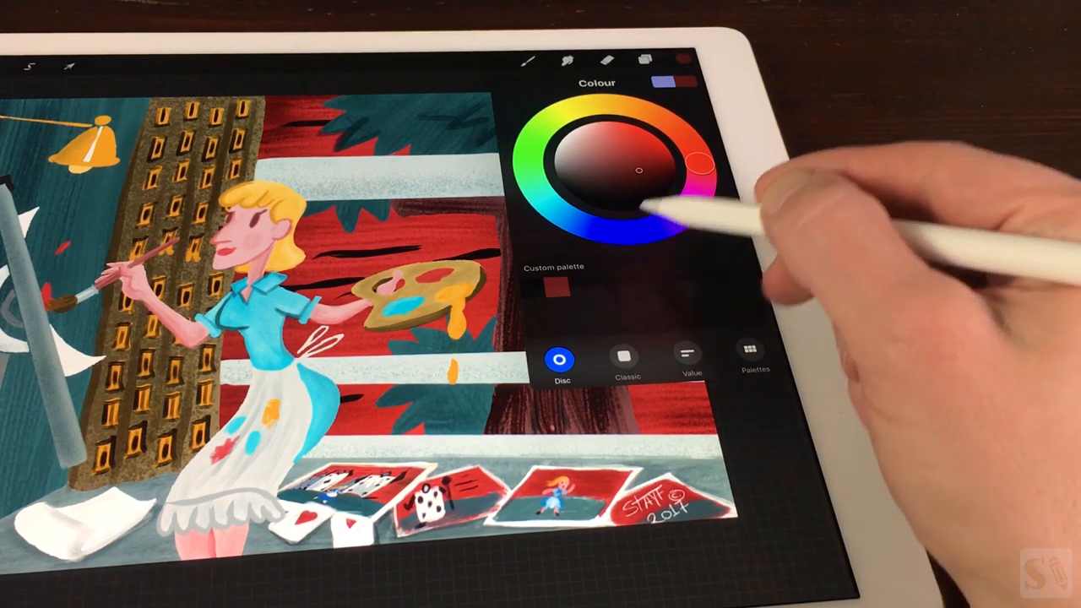
drag(637, 169, 667, 221)
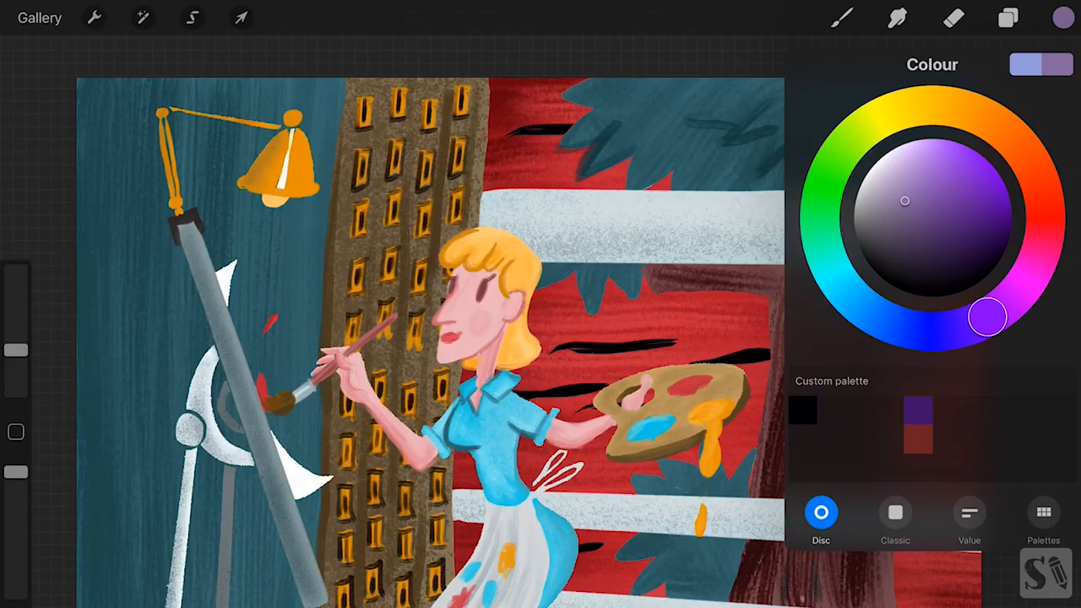
Share the unnamed palette to Dropbox as Lookup.swatches
click(1043, 513)
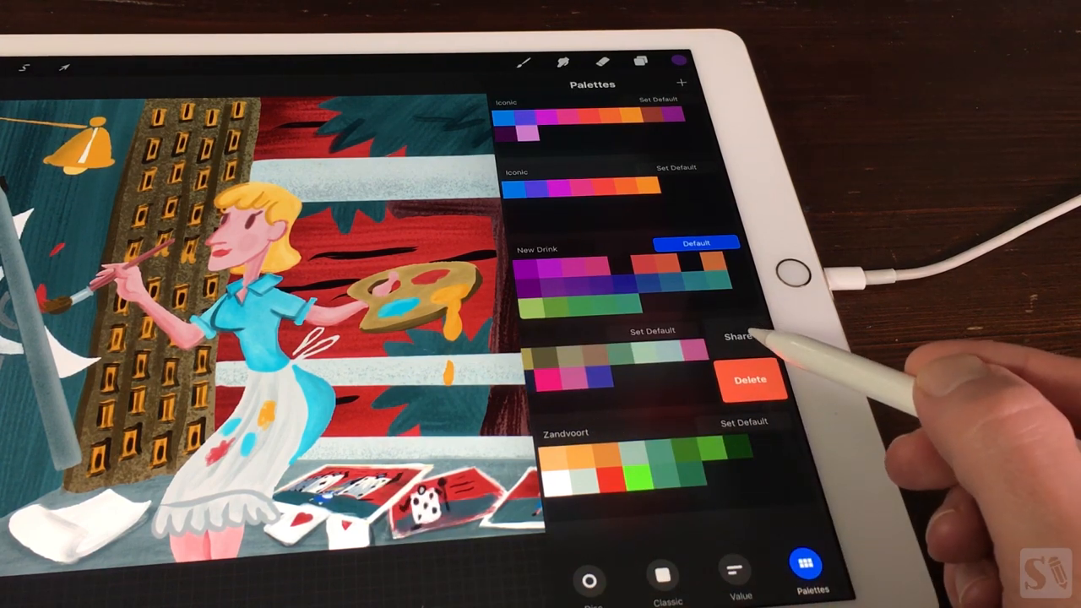
click(740, 336)
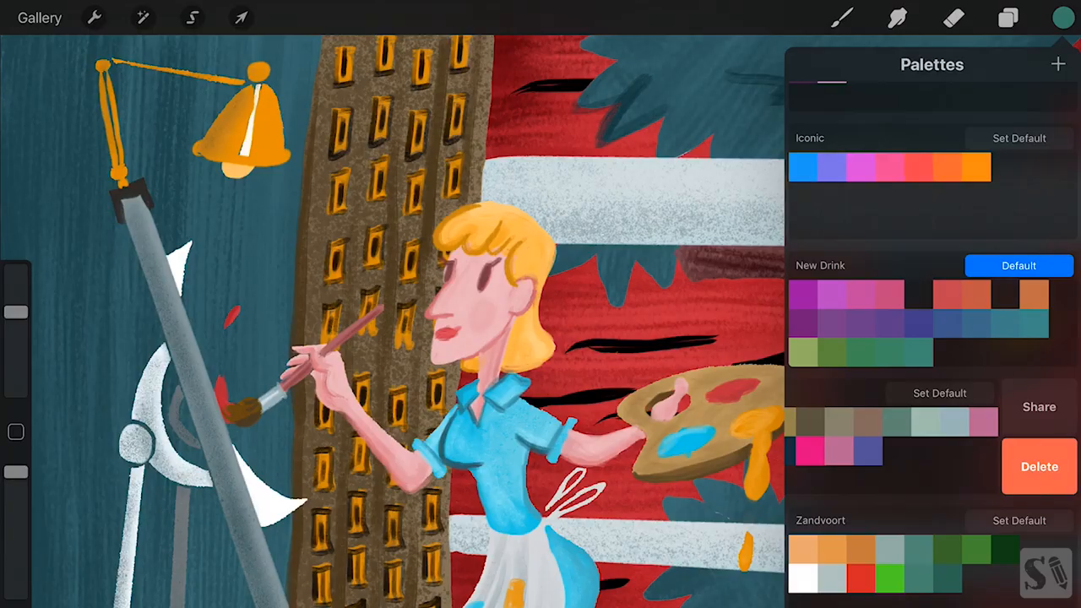
click(1039, 406)
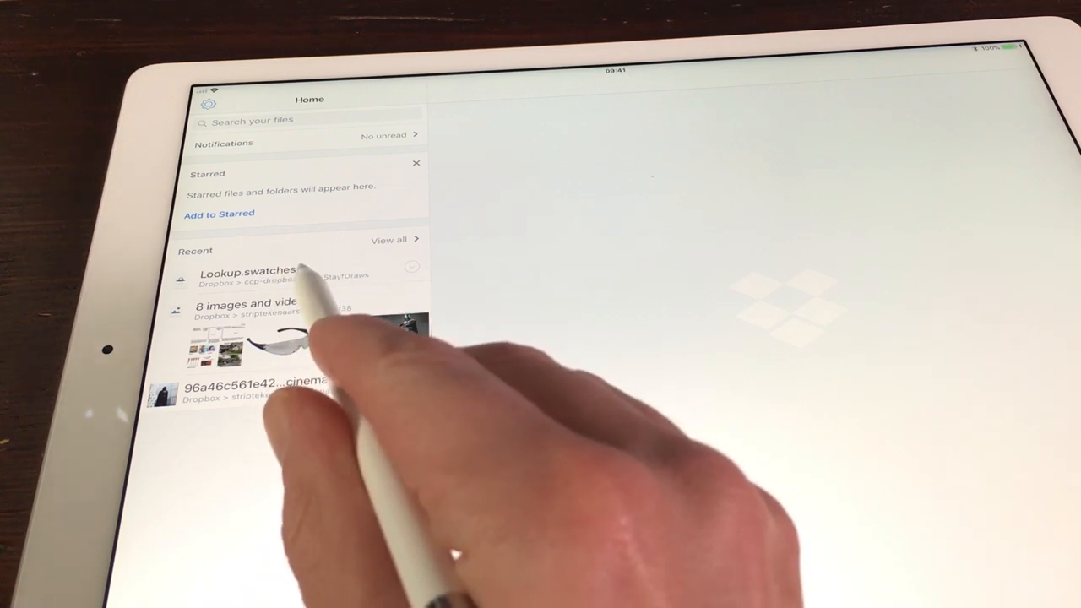
Open Lookup.swatches in Dropbox and bring up its more-options menu
click(248, 270)
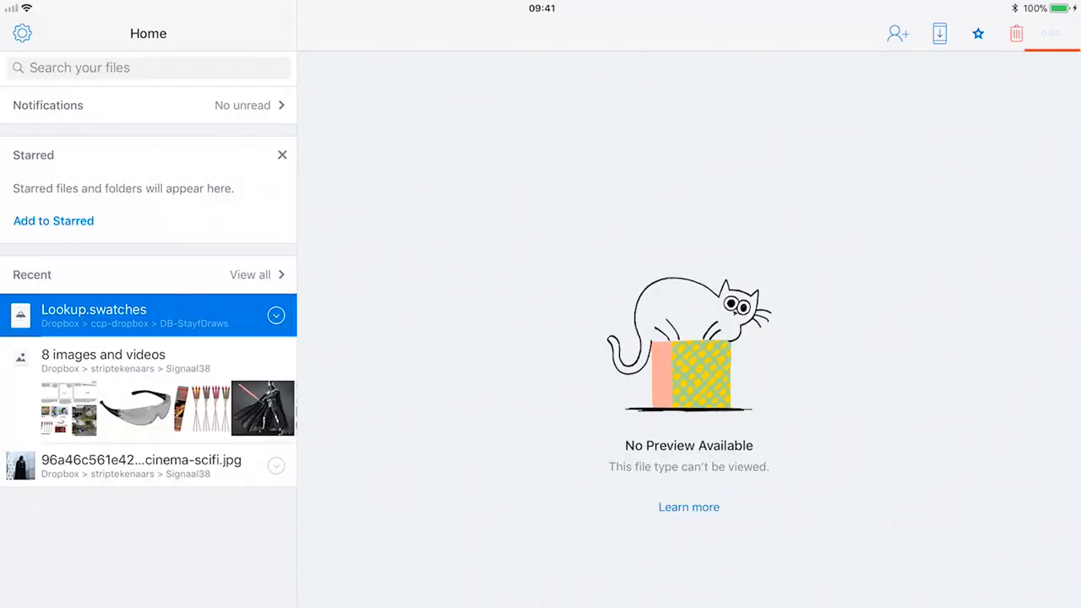
click(1051, 32)
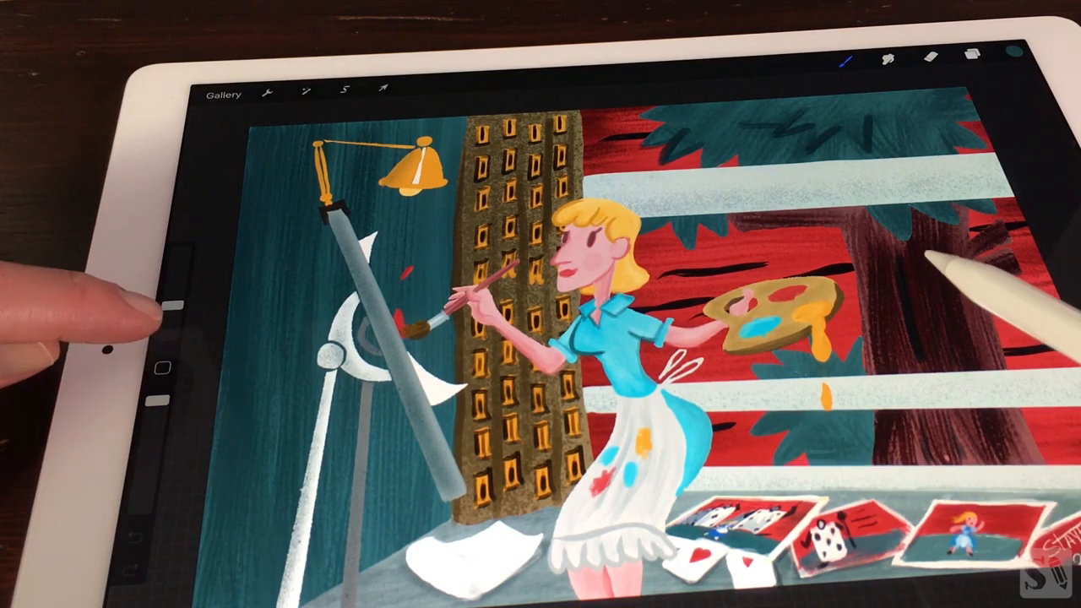
Sample a colour from the painting with the eyedropper
click(1012, 51)
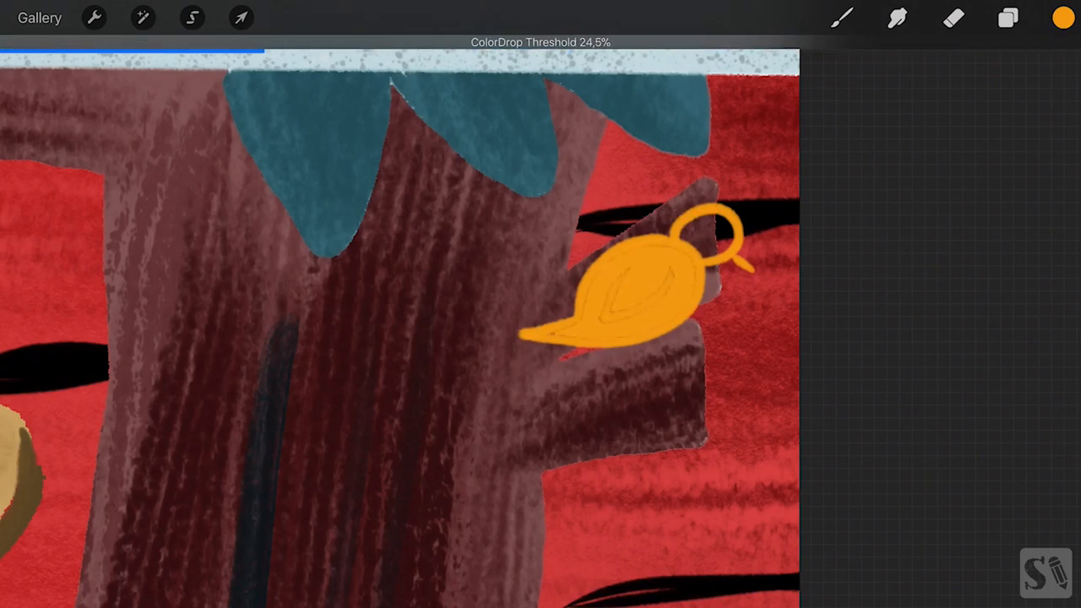
Fill the bird with orange and lower the ColorDrop threshold to about 44%
drag(262, 52, 392, 52)
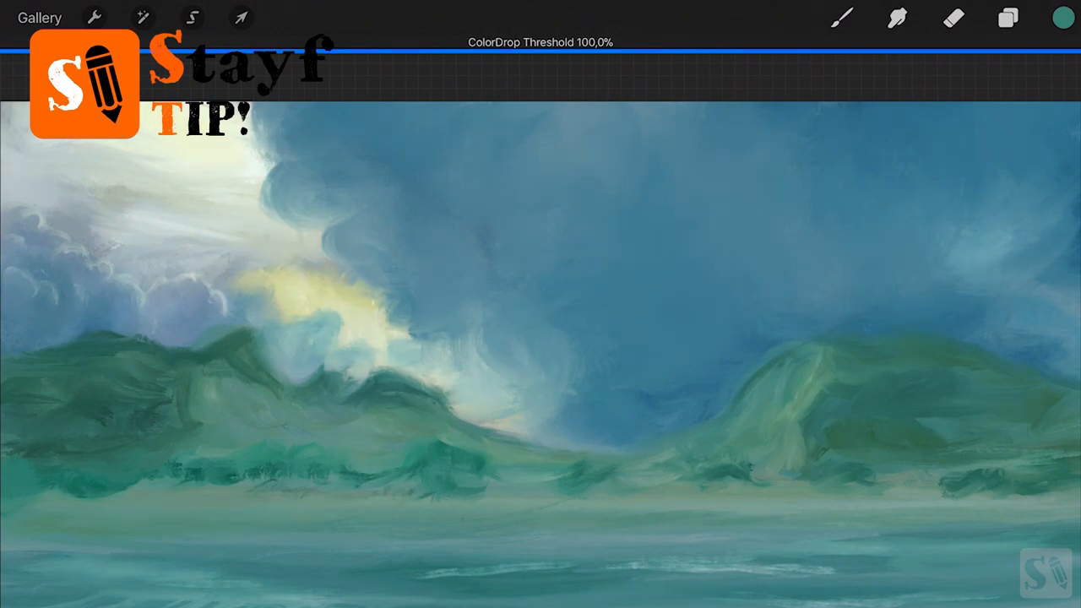
drag(1072, 52, 482, 52)
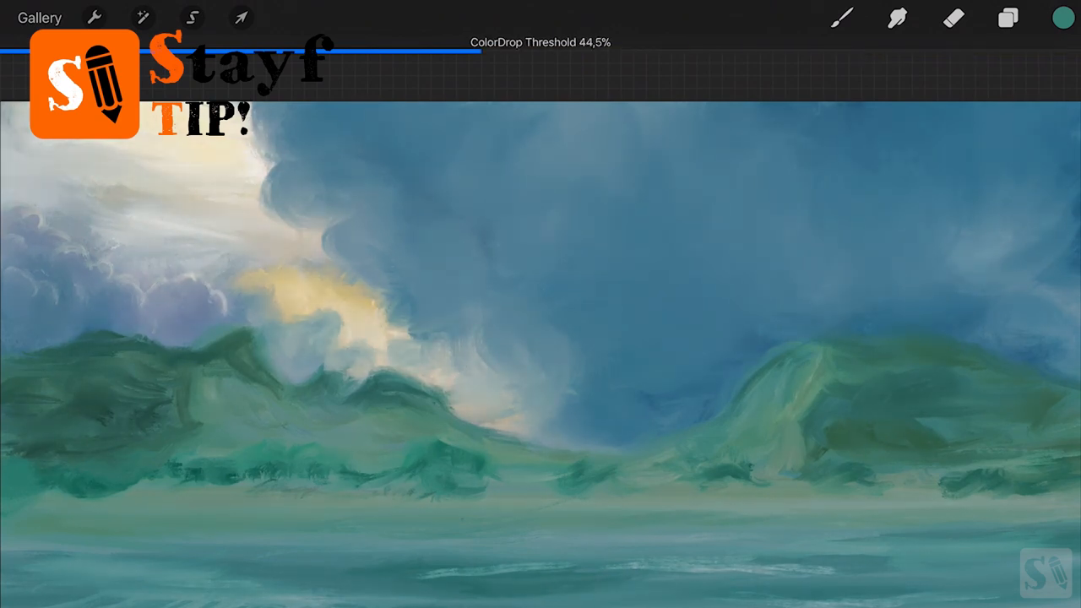